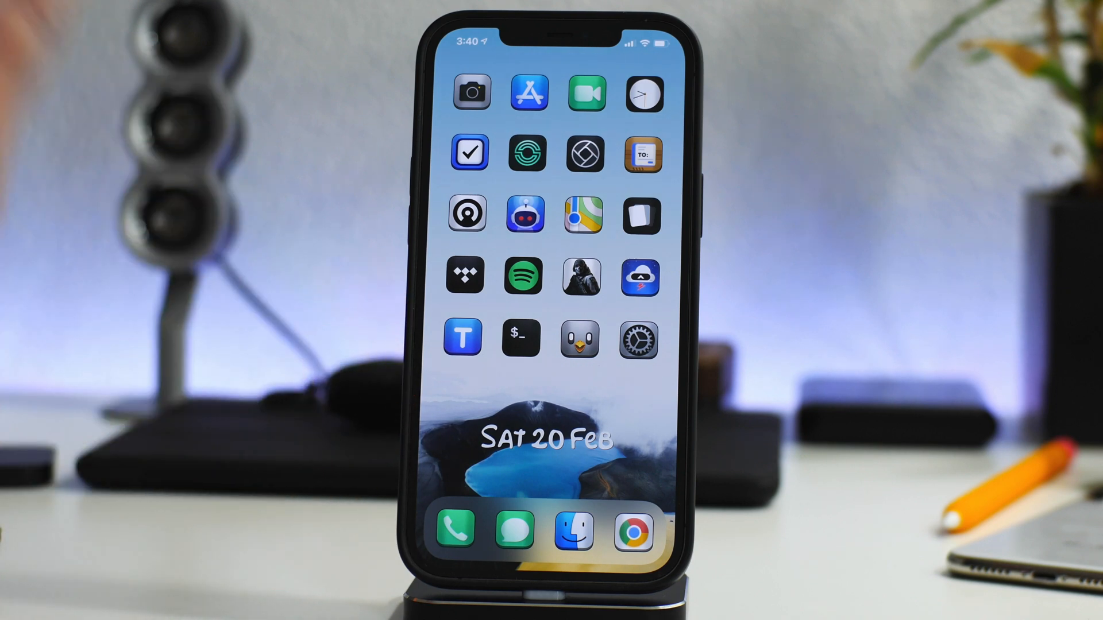
pyautogui.moveTo(140, 317)
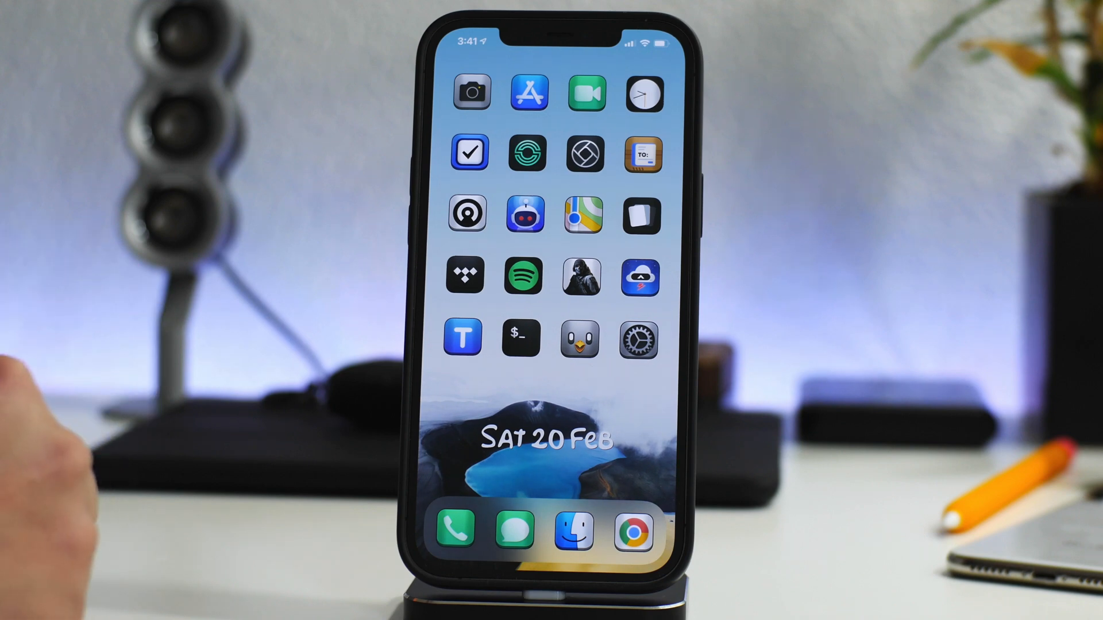
pyautogui.moveTo(246, 373)
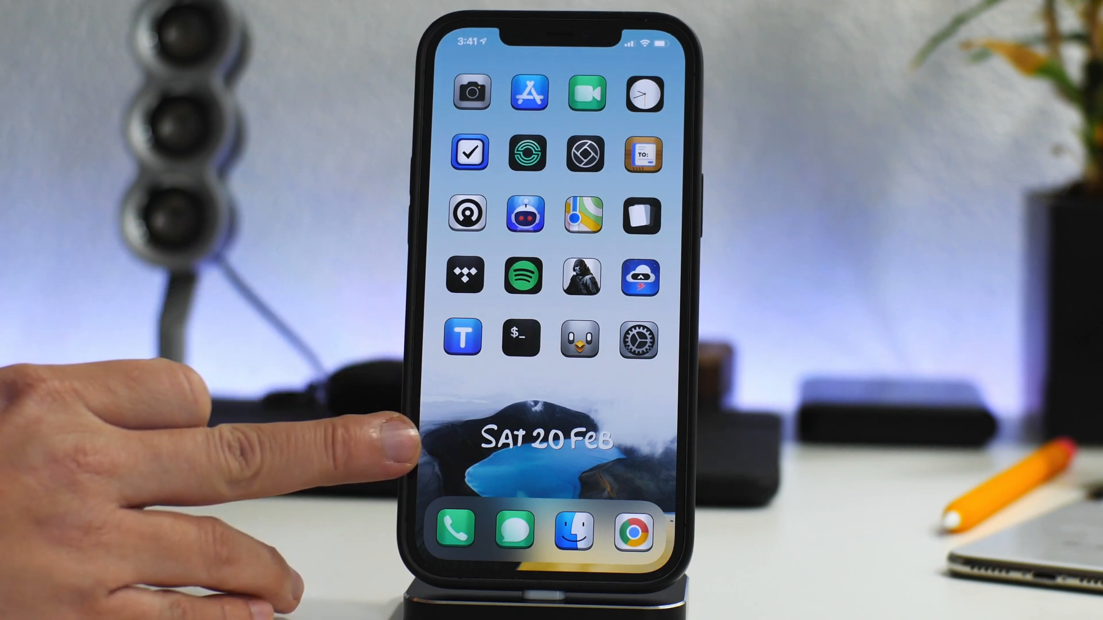
pyautogui.moveTo(394, 450)
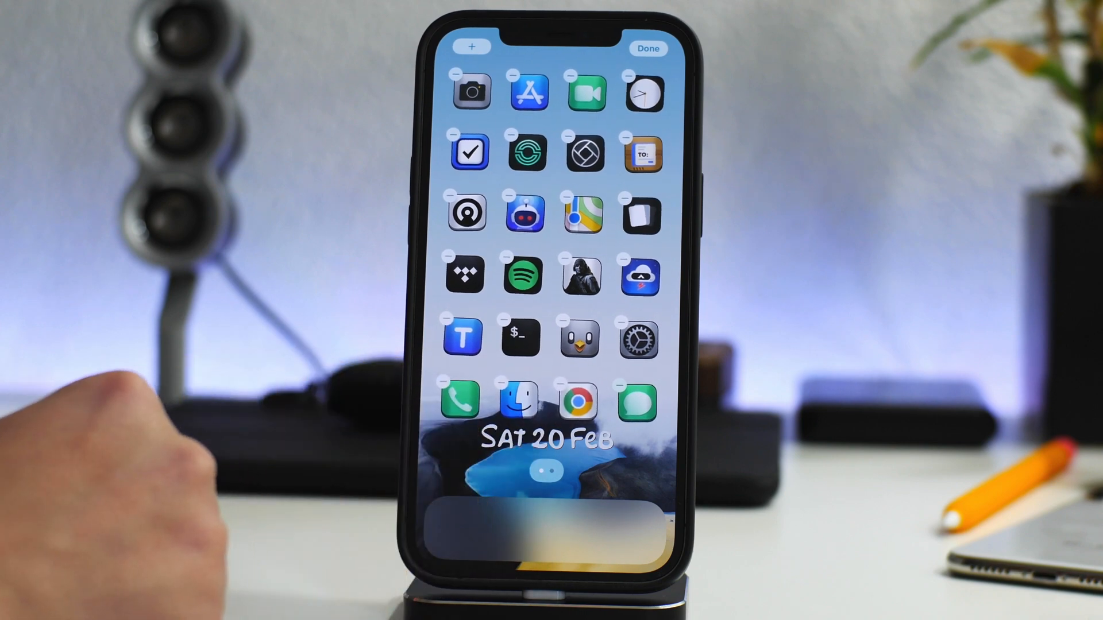
# Run the Tokyo setup shortcut to apply its dark icons and kanji widget to the home screen.
pyautogui.click(559, 468)
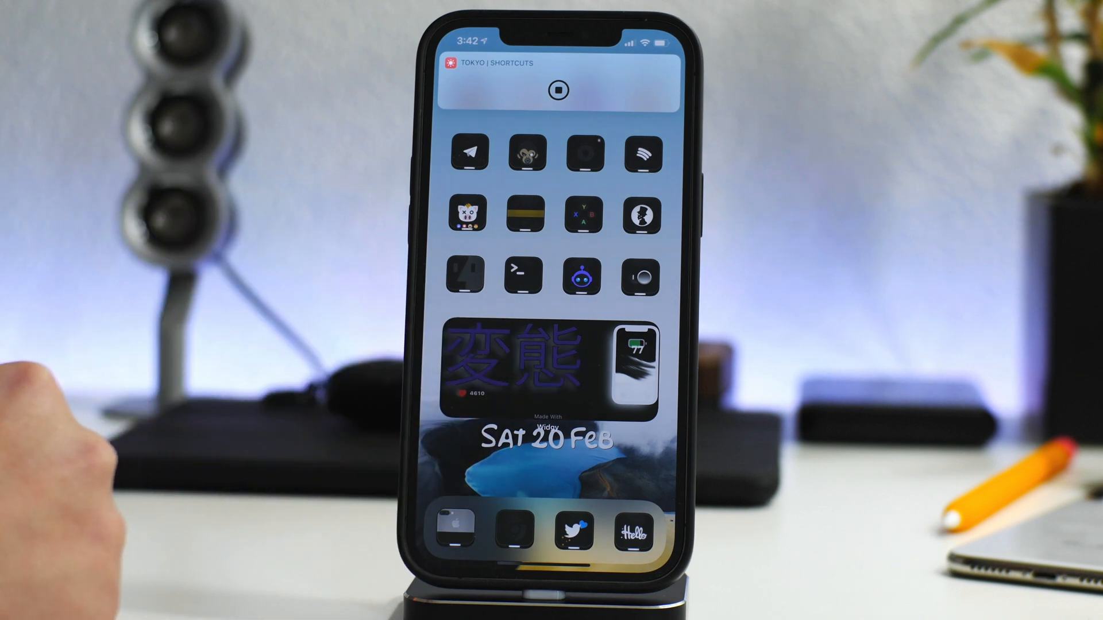
pyautogui.scroll(-3)
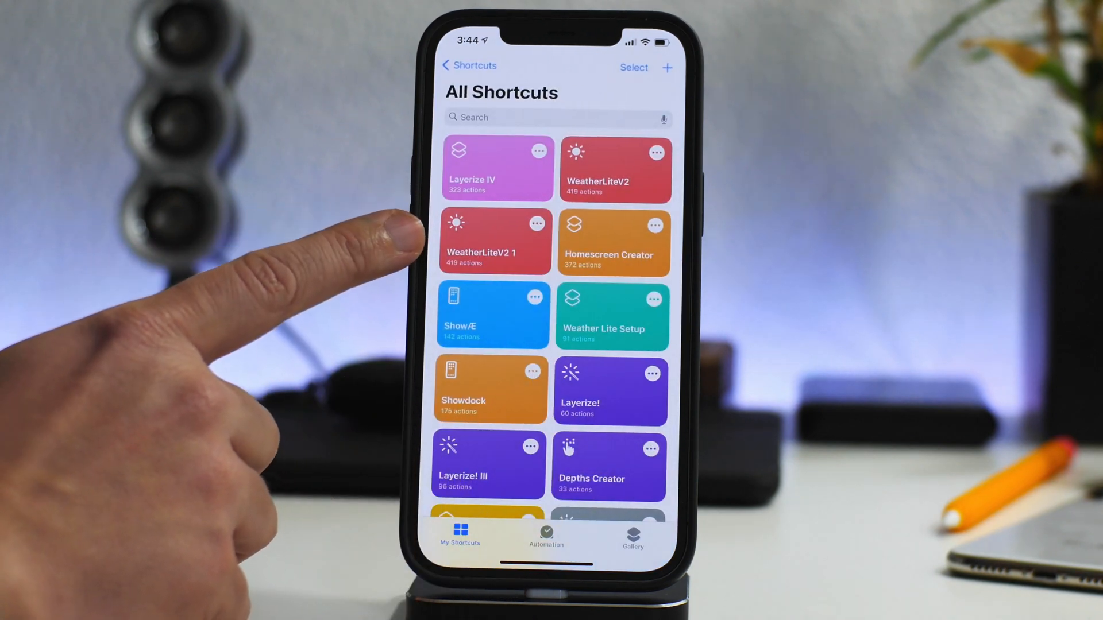
# Bring up the duplicated WeatherLiteV2 1 shortcut's details for renaming.
pyautogui.click(494, 241)
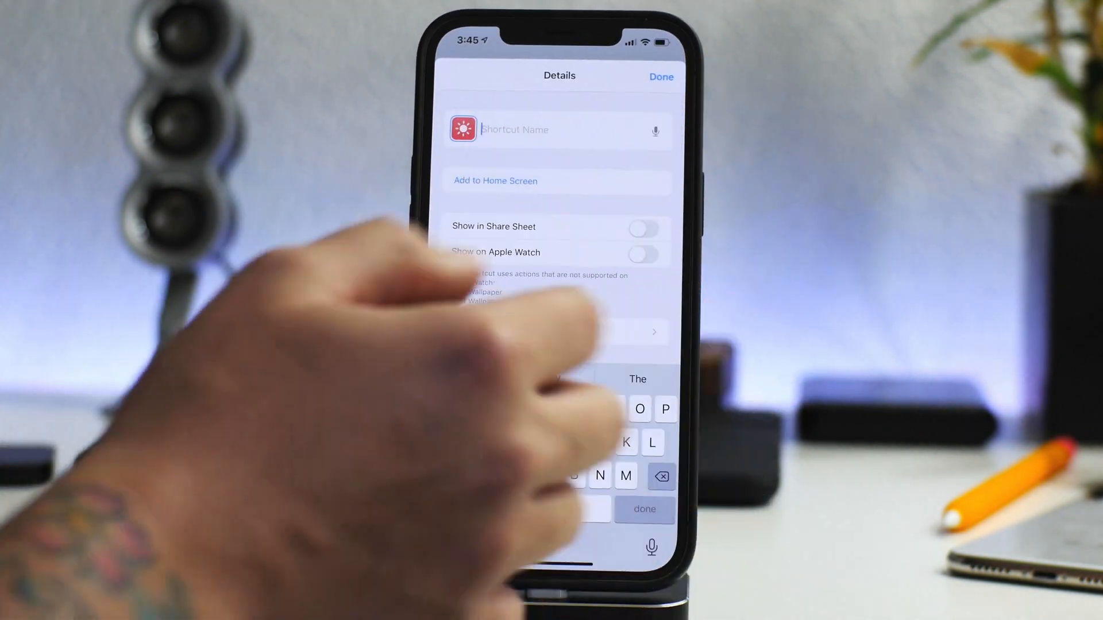
# Rename the duplicated weather shortcut to 'Youtube'.
pyautogui.write('Yo')
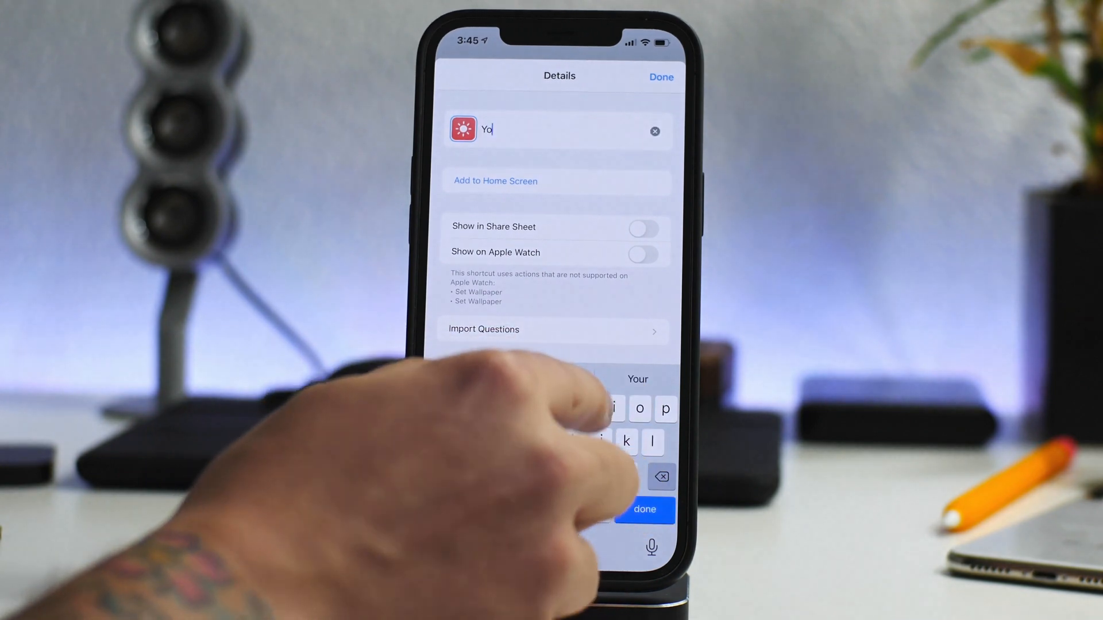
pyautogui.write('utub')
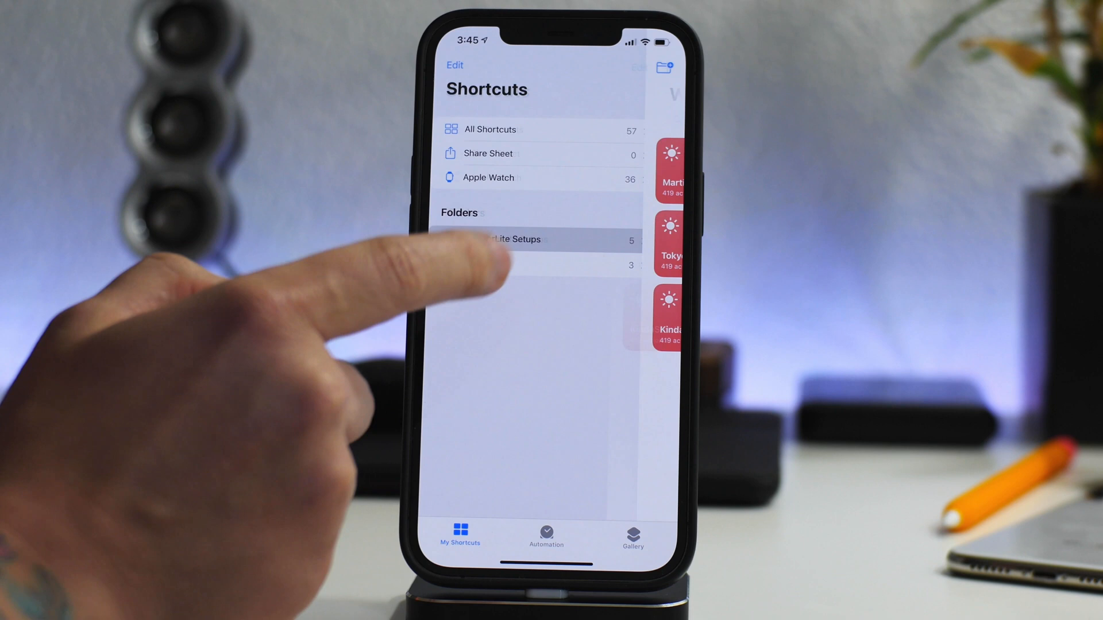
# Enter the WeatherLite Setups folder and bring up the red setup shortcut below Martian.
pyautogui.click(514, 239)
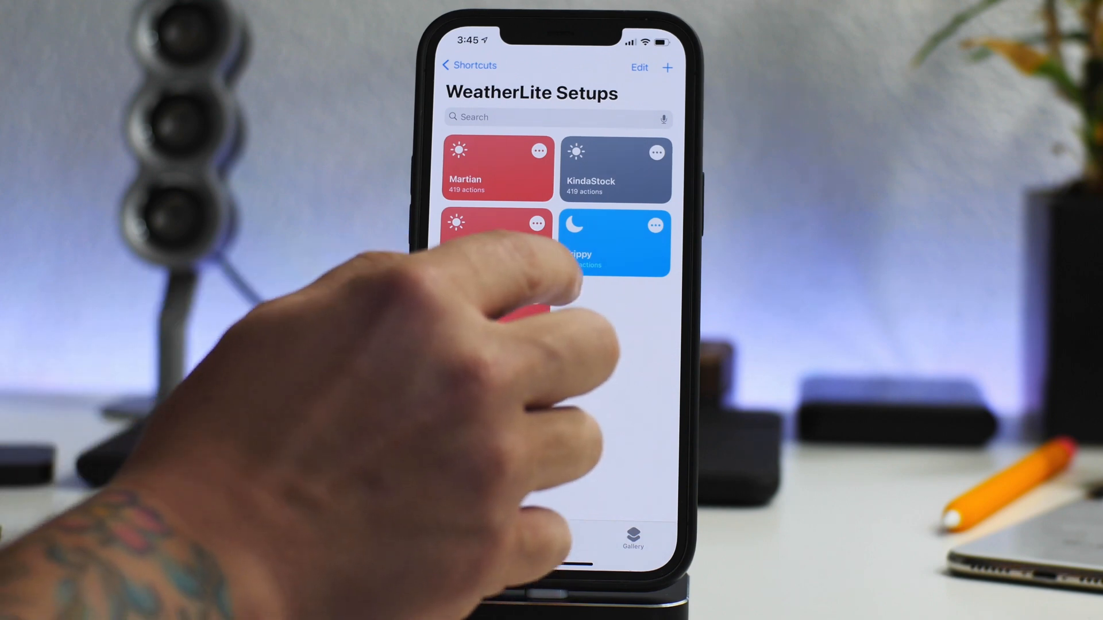
pyautogui.click(616, 169)
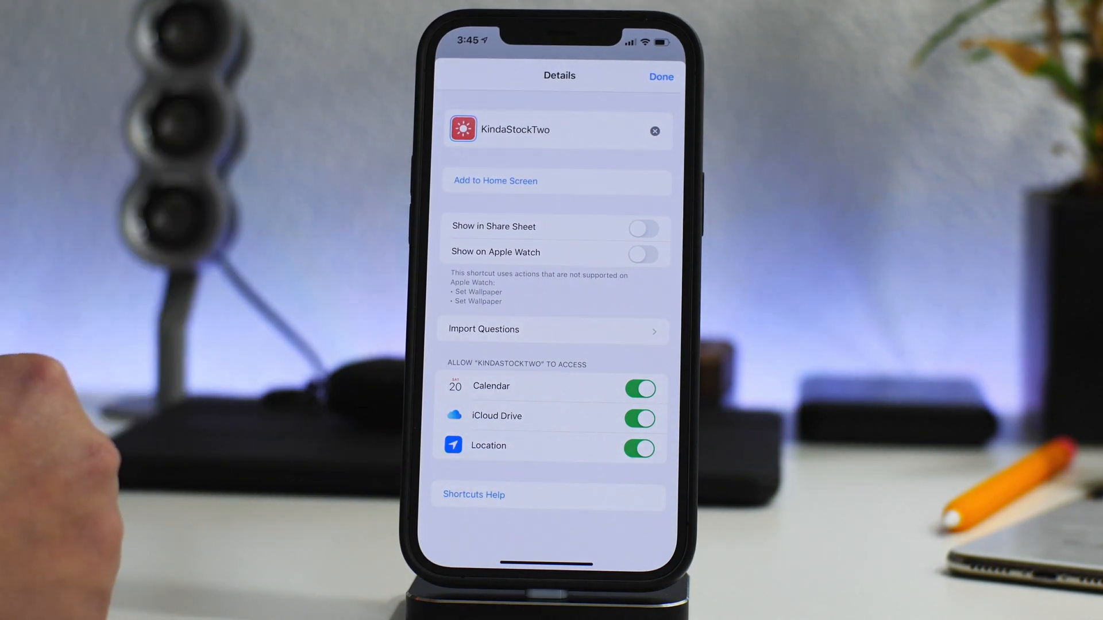
# Close the KindaStockTwo details and finish editing the shortcut.
pyautogui.click(660, 76)
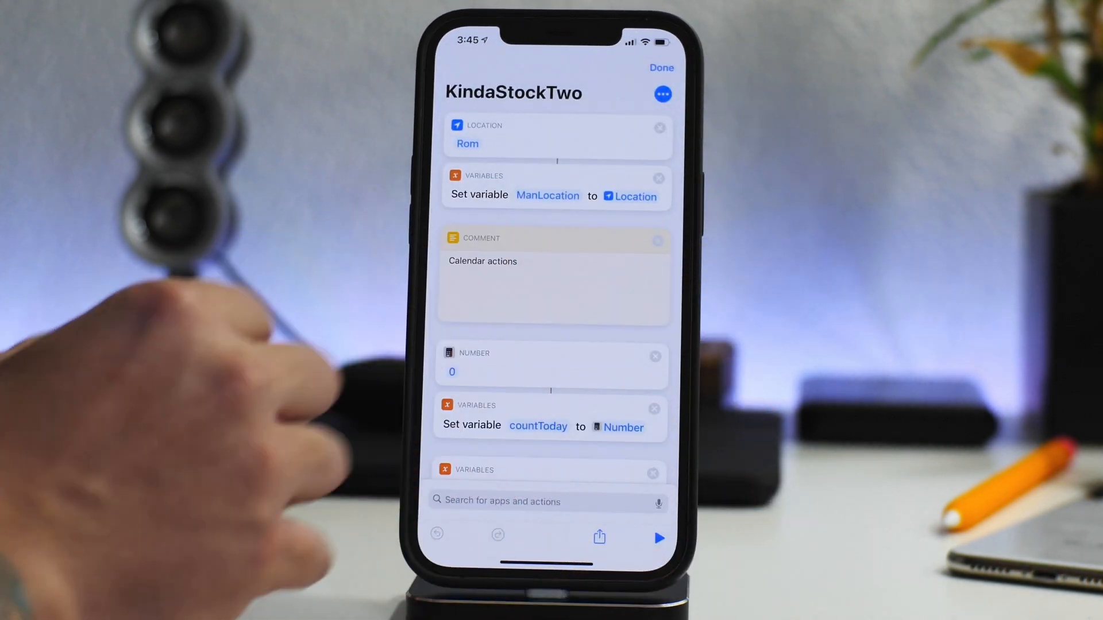
pyautogui.click(661, 68)
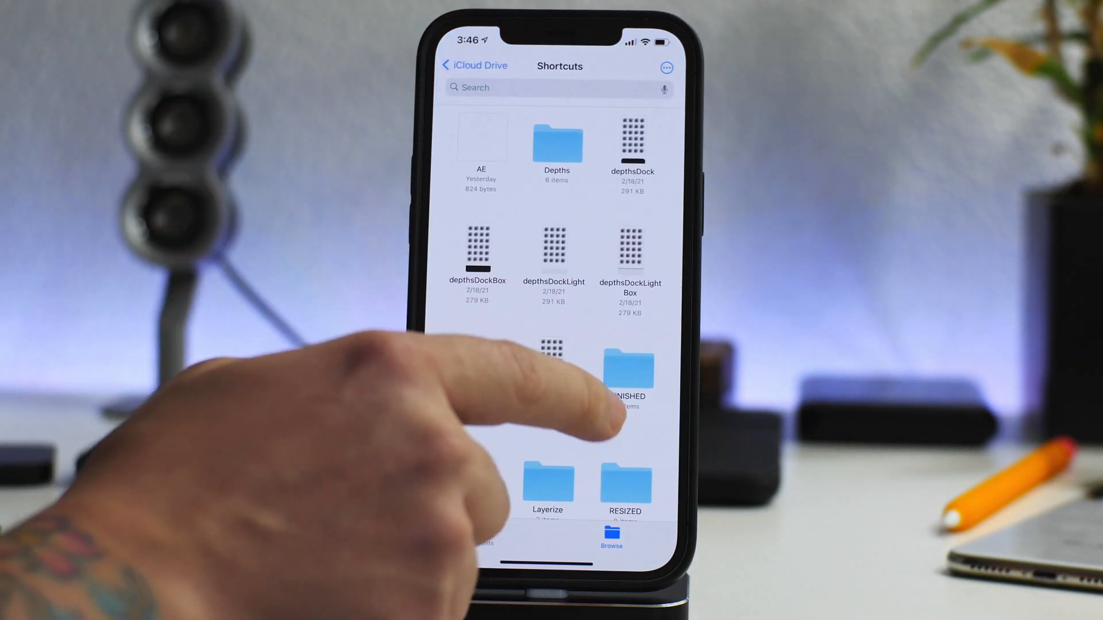
# Go into the iOSWeather folder inside iCloud Drive > Shortcuts.
pyautogui.scroll(3)
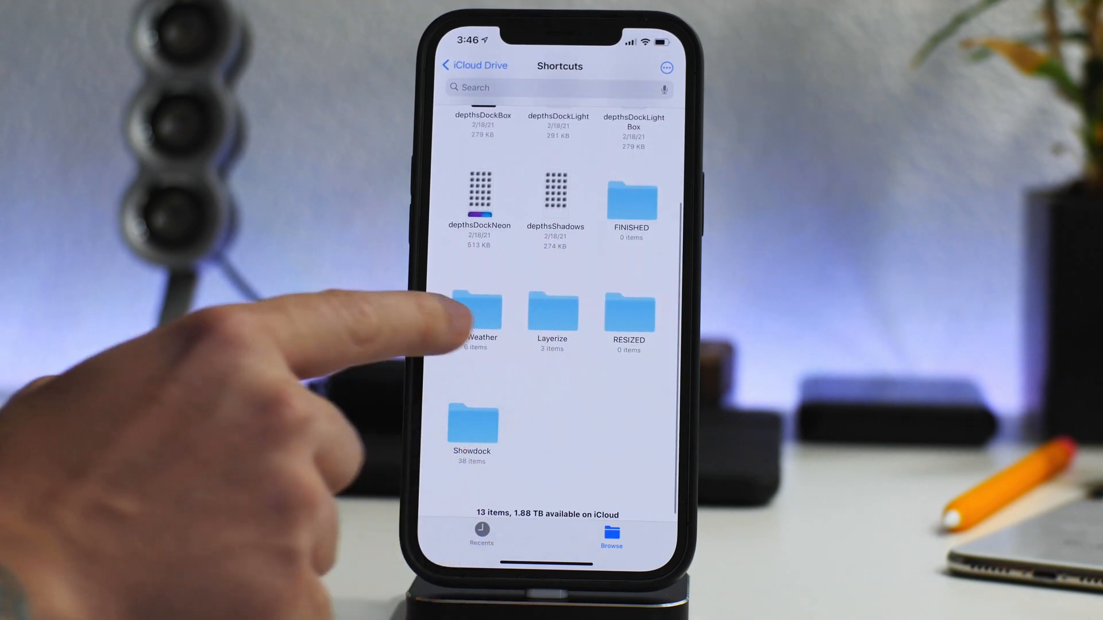
pyautogui.click(477, 314)
pyautogui.write('YouT')
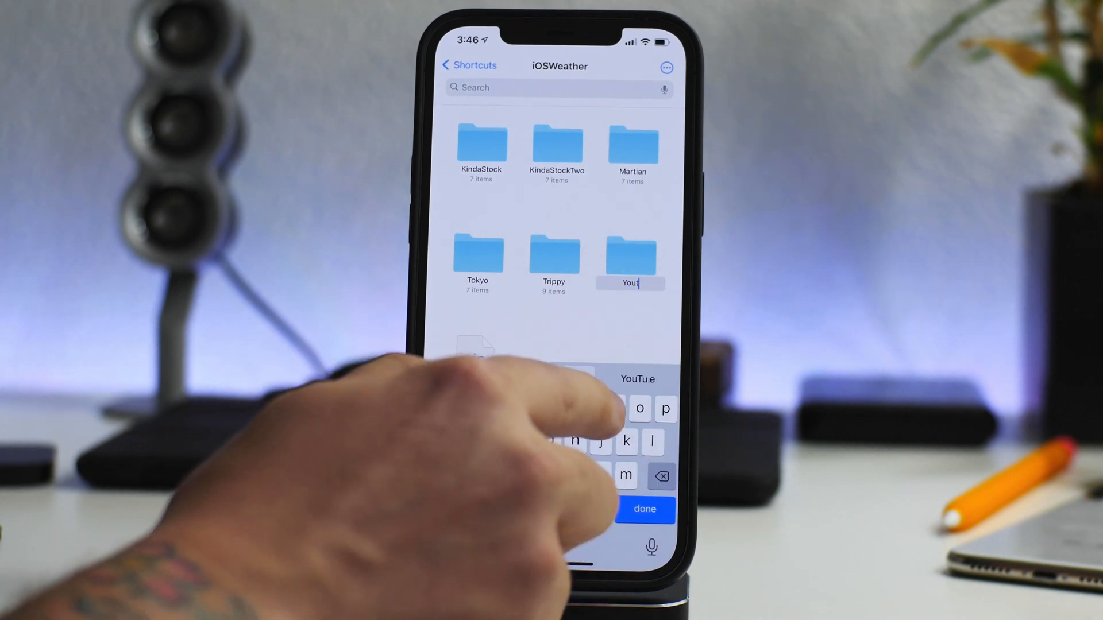
# Name the new iOSWeather sub-folder 'YouTube'.
pyautogui.write('ube')
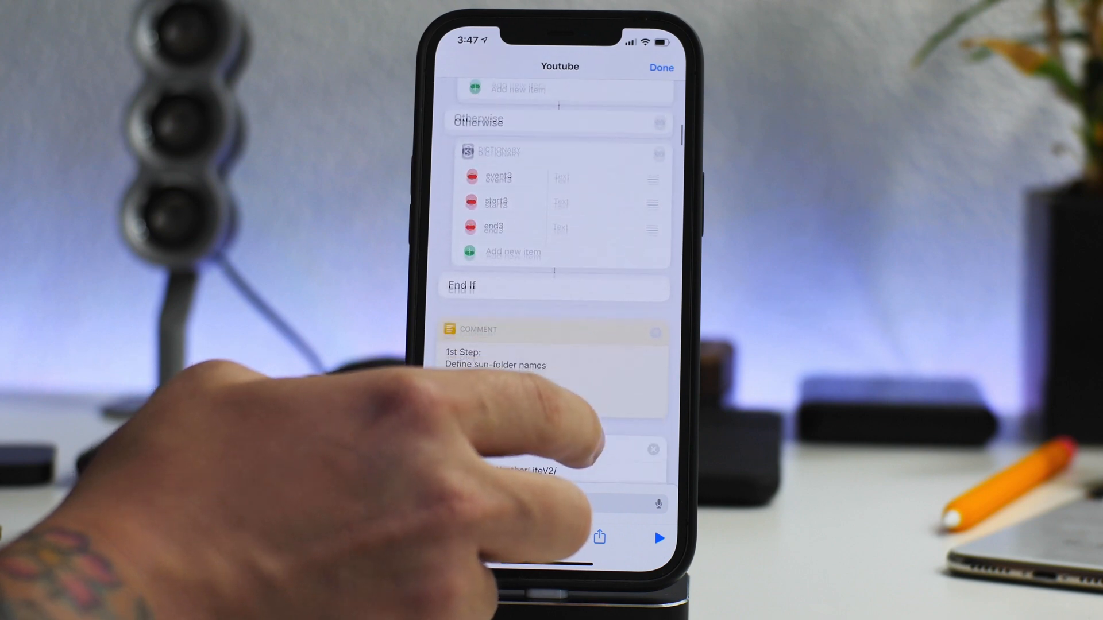
# Set the Youtube shortcut's base folder path to iOSWeather/YouTube/ in its first Text action.
pyautogui.scroll(3)
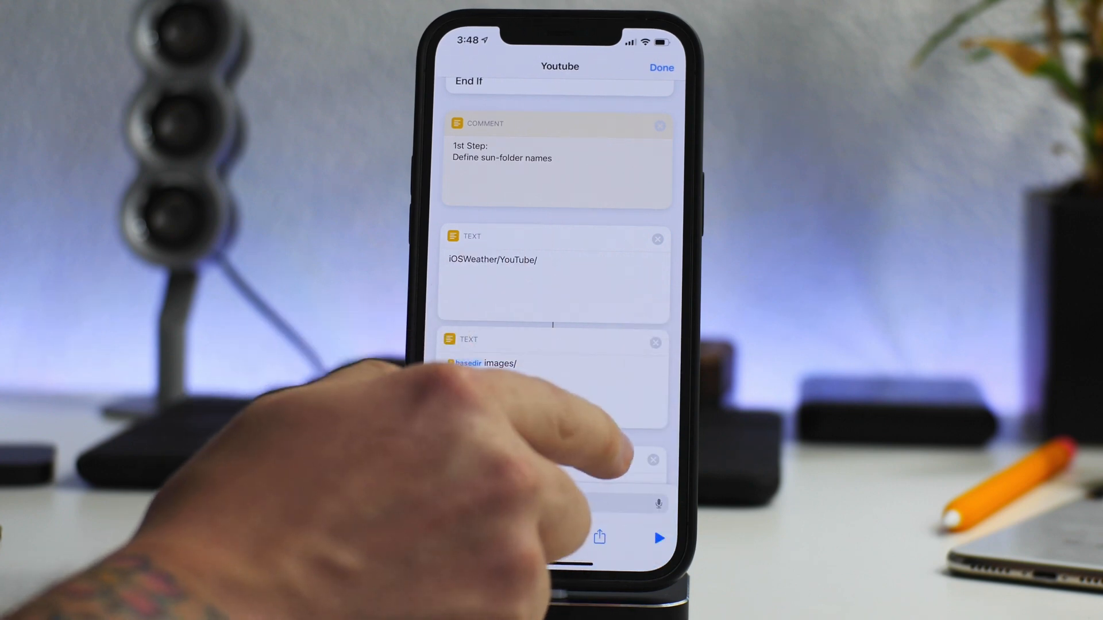
# Finish editing Youtube, run it and grant iCloud Drive access.
pyautogui.click(660, 66)
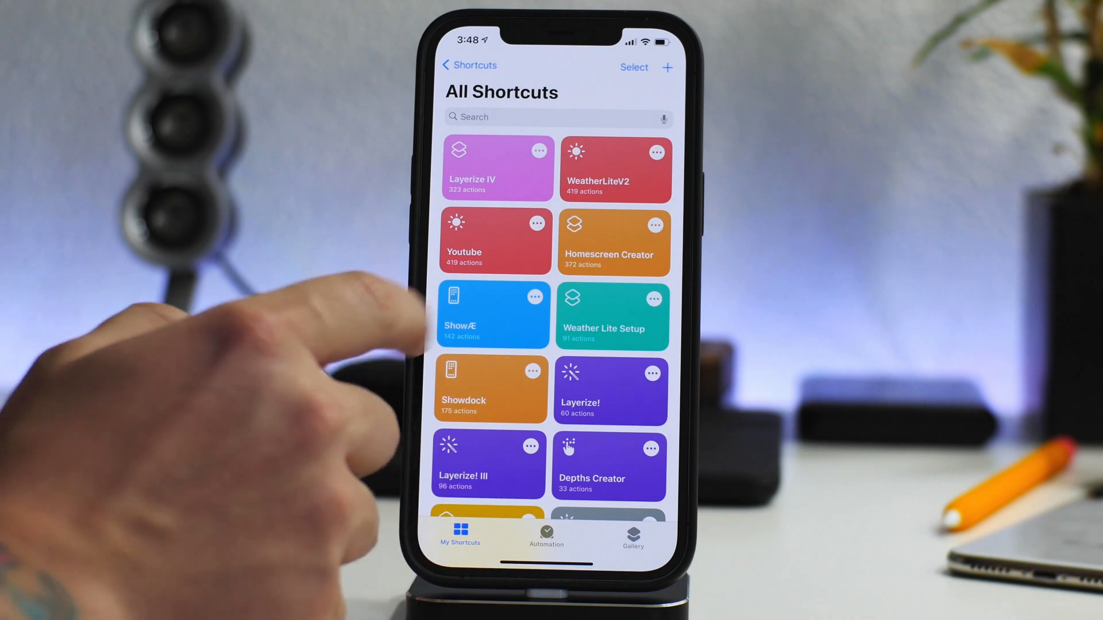
pyautogui.click(494, 240)
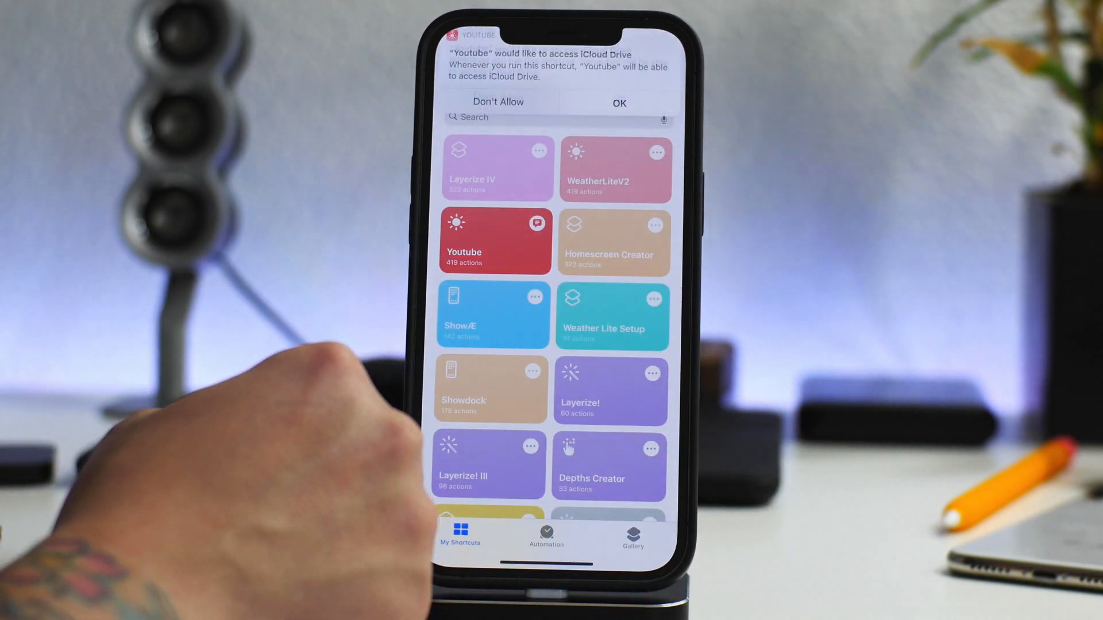
pyautogui.click(617, 103)
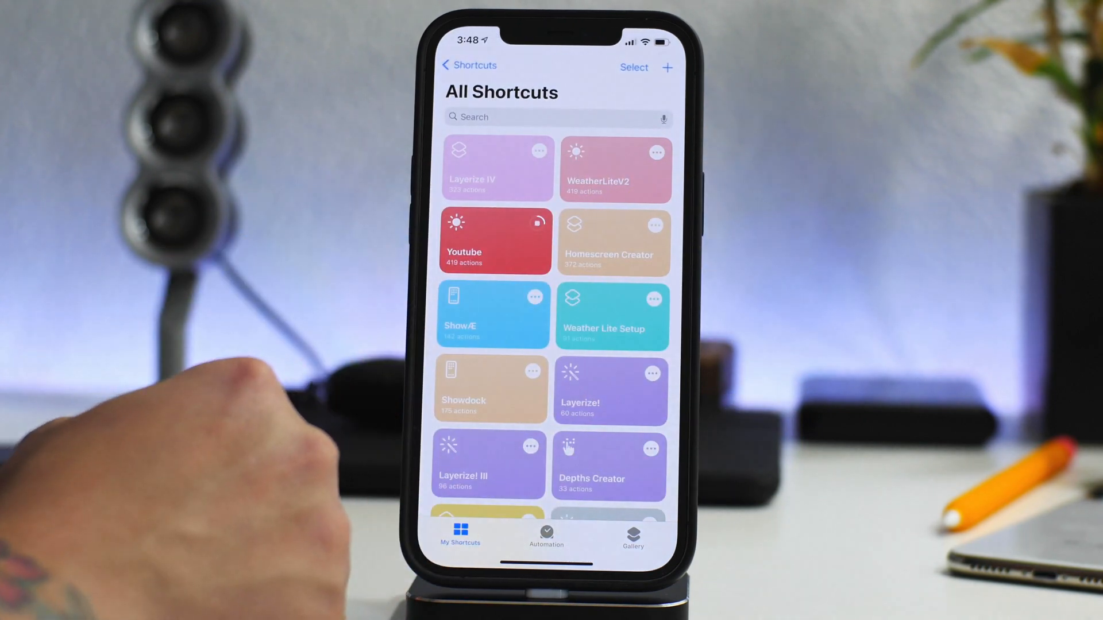